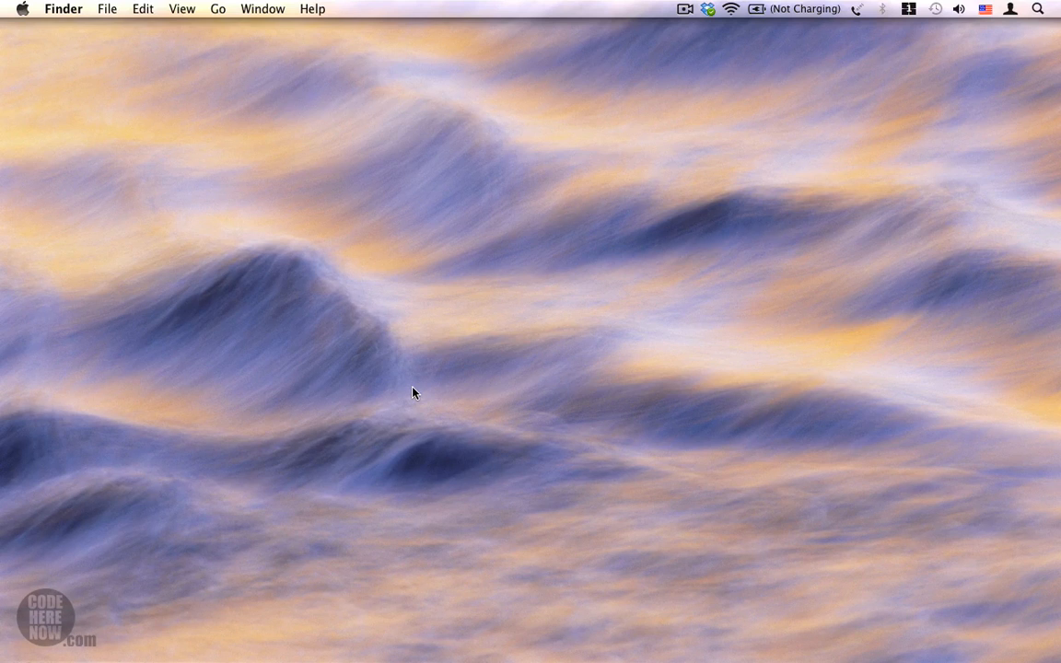
pyautogui.moveTo(236, 408)
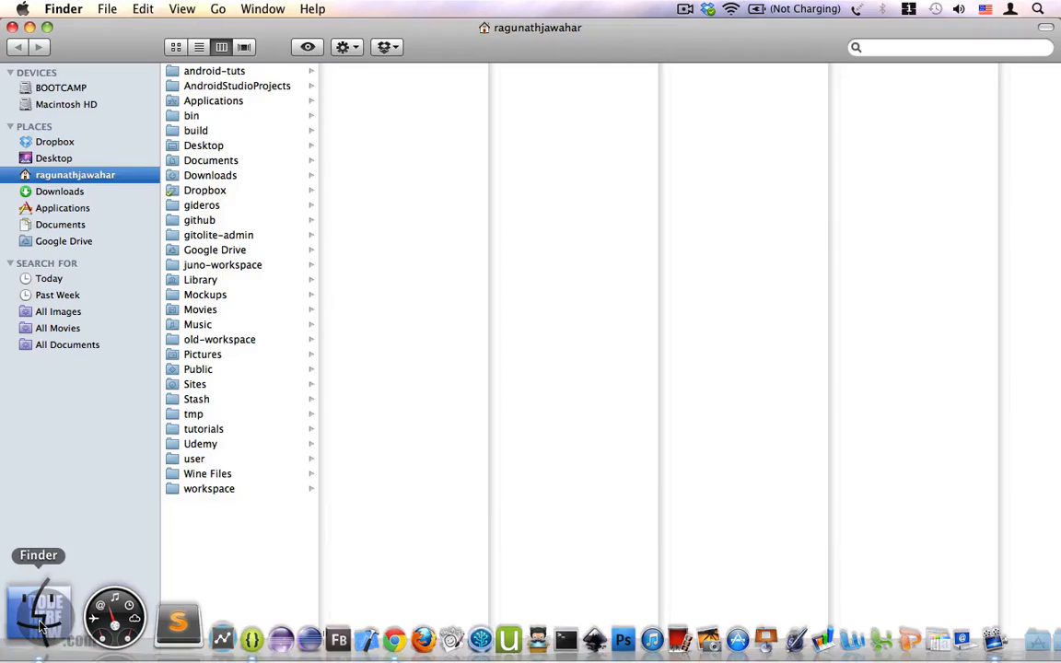
pyautogui.click(68, 103)
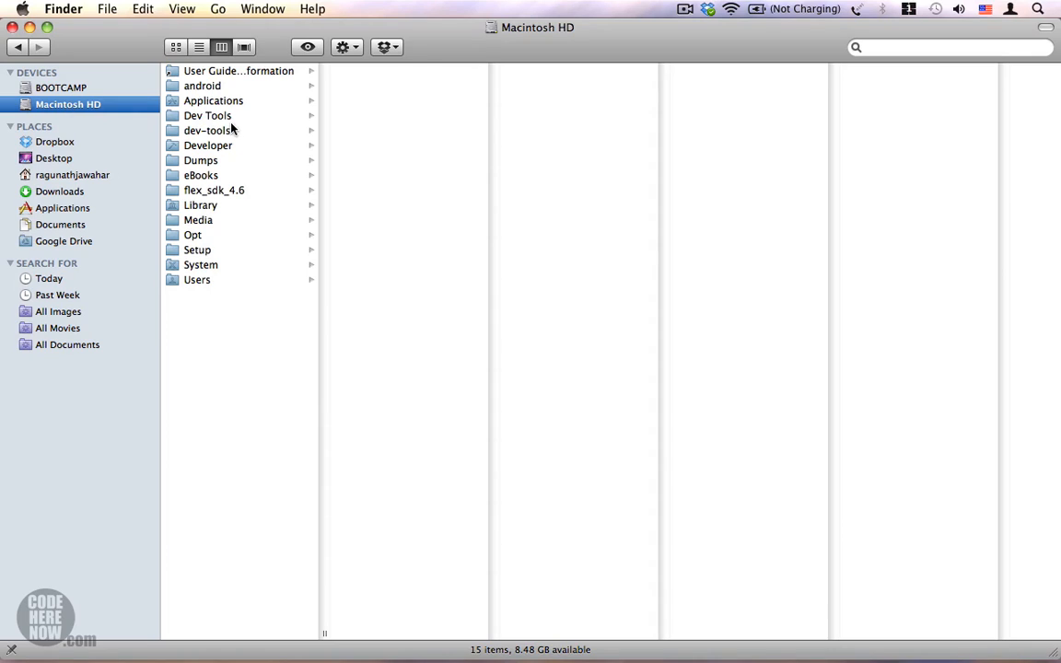
pyautogui.click(206, 129)
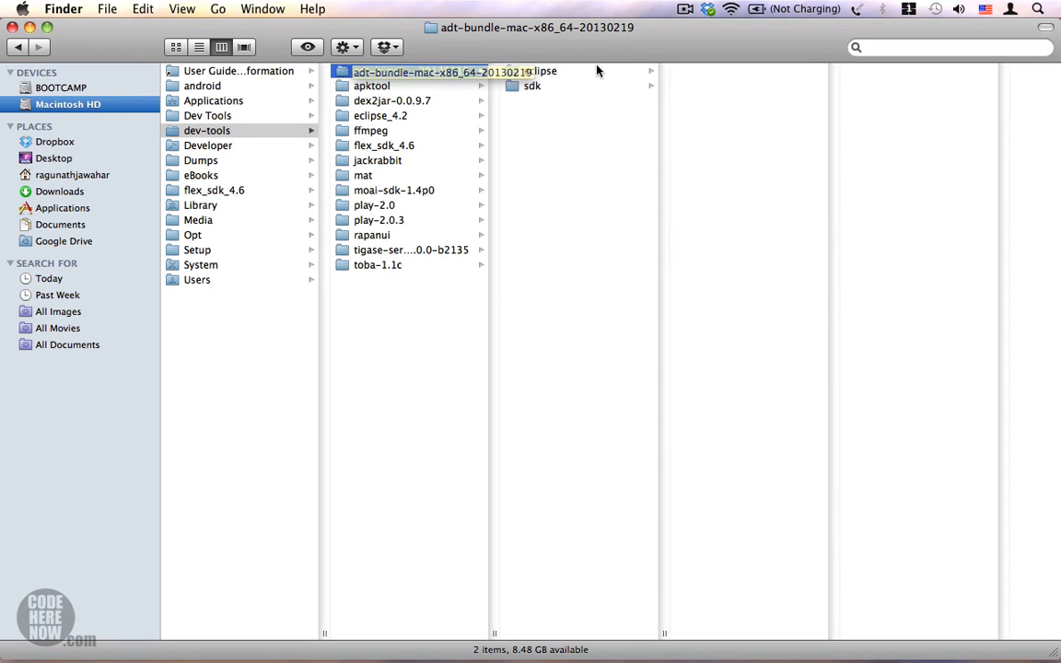
pyautogui.click(538, 70)
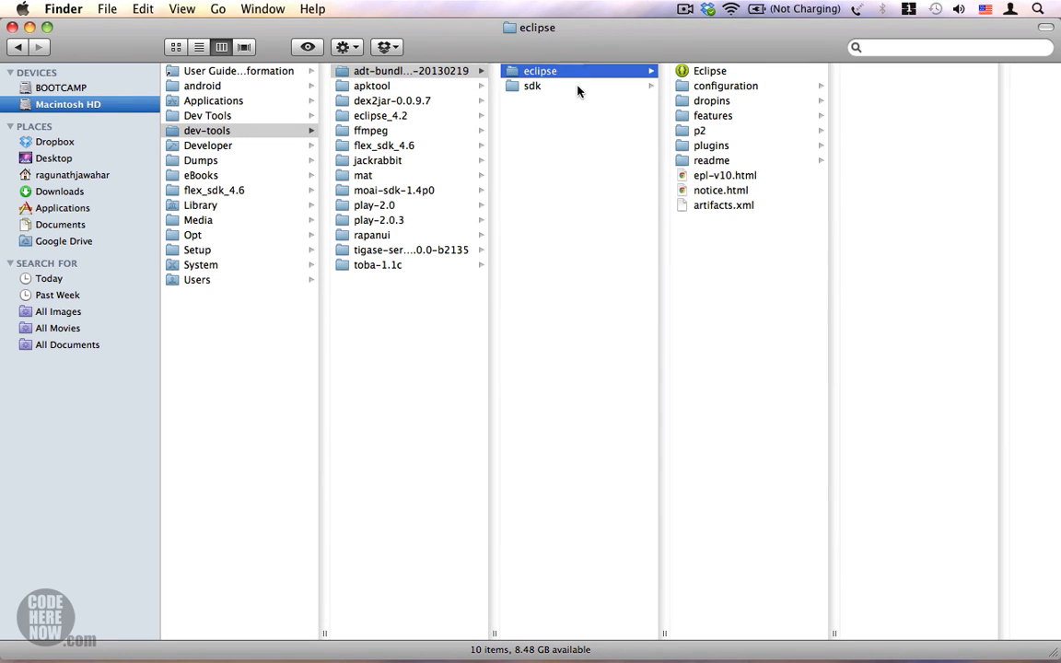
pyautogui.click(532, 86)
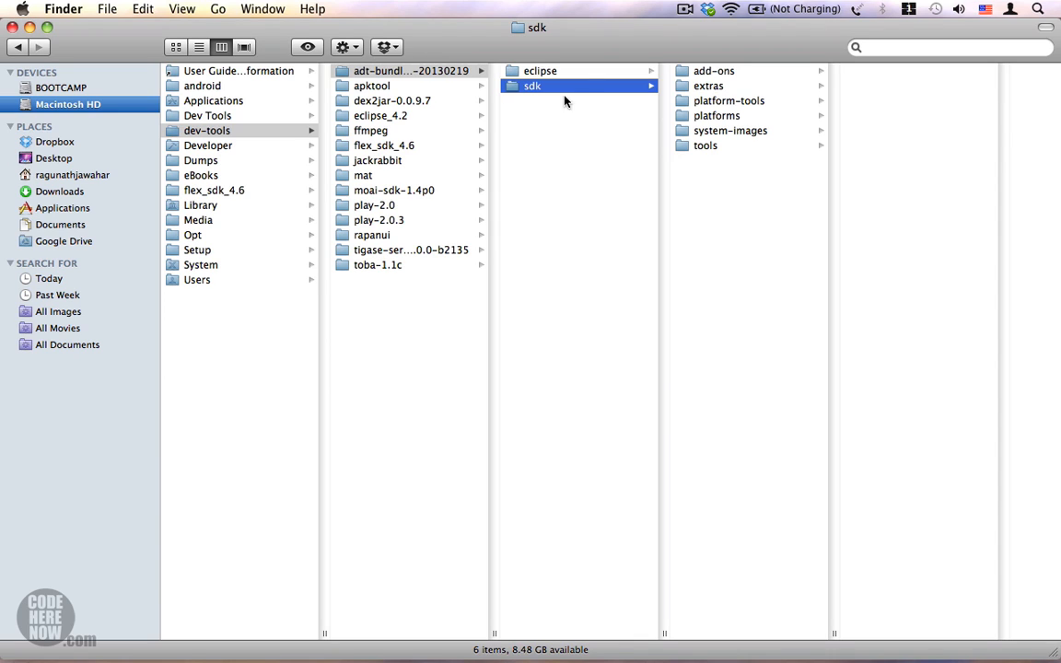
pyautogui.moveTo(734, 90)
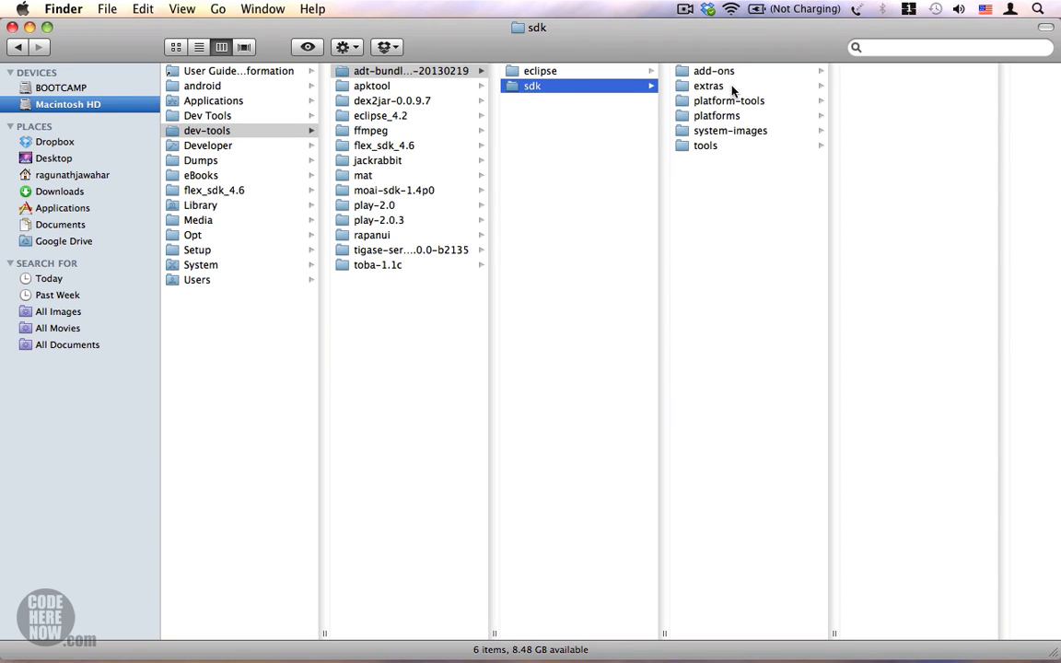
pyautogui.click(730, 99)
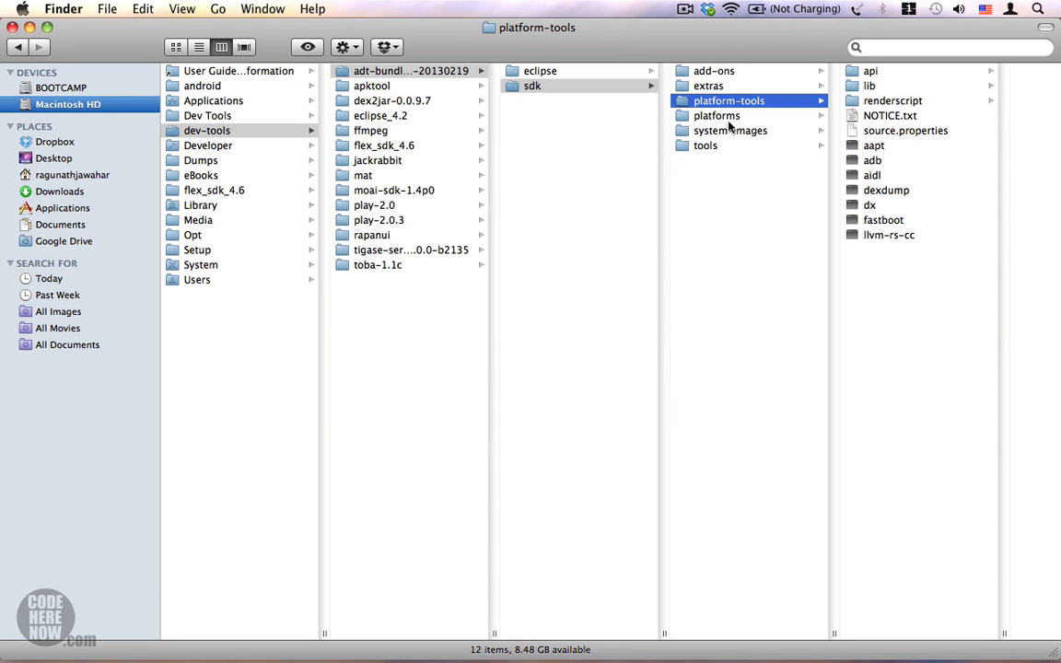
pyautogui.click(706, 146)
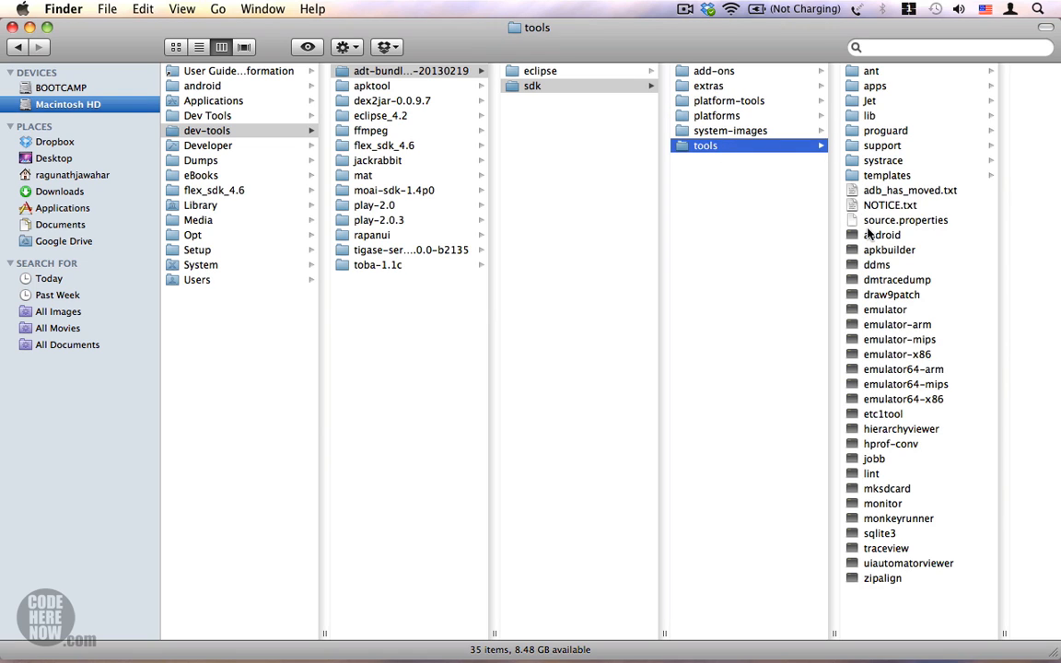
pyautogui.moveTo(877, 372)
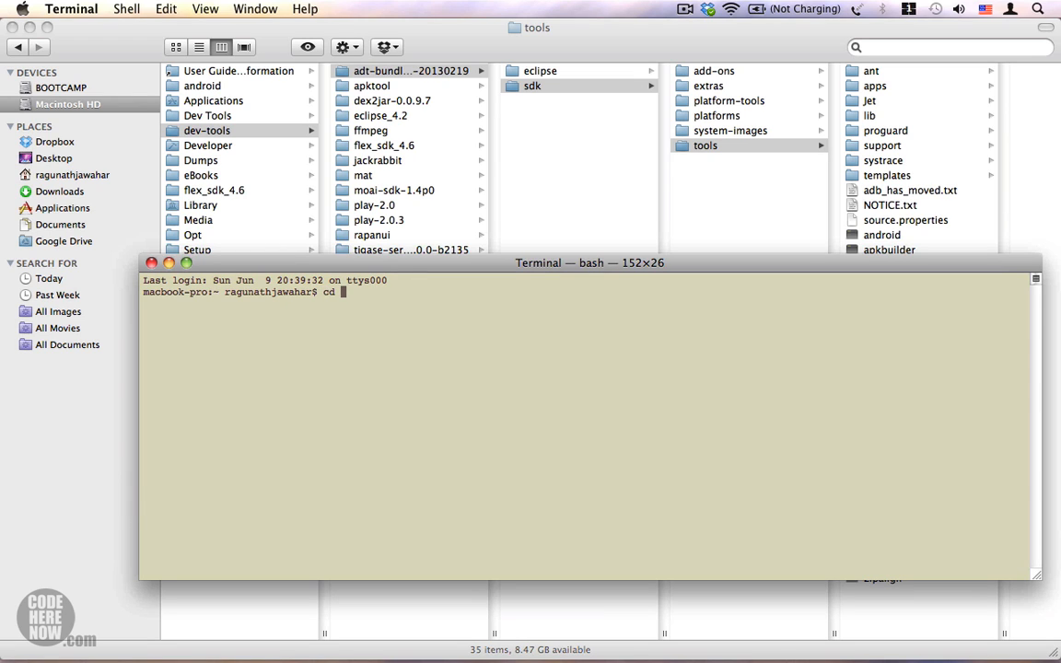
pyautogui.write('/dev-tools/')
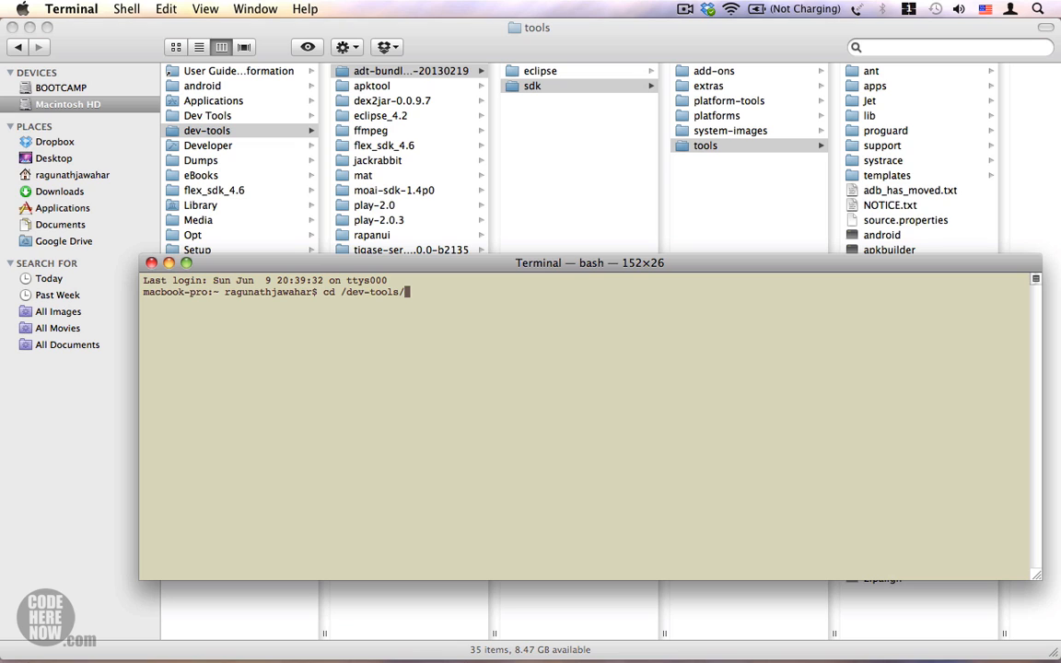
pyautogui.write('adt-bundle-mac-x86_64-20130219/')
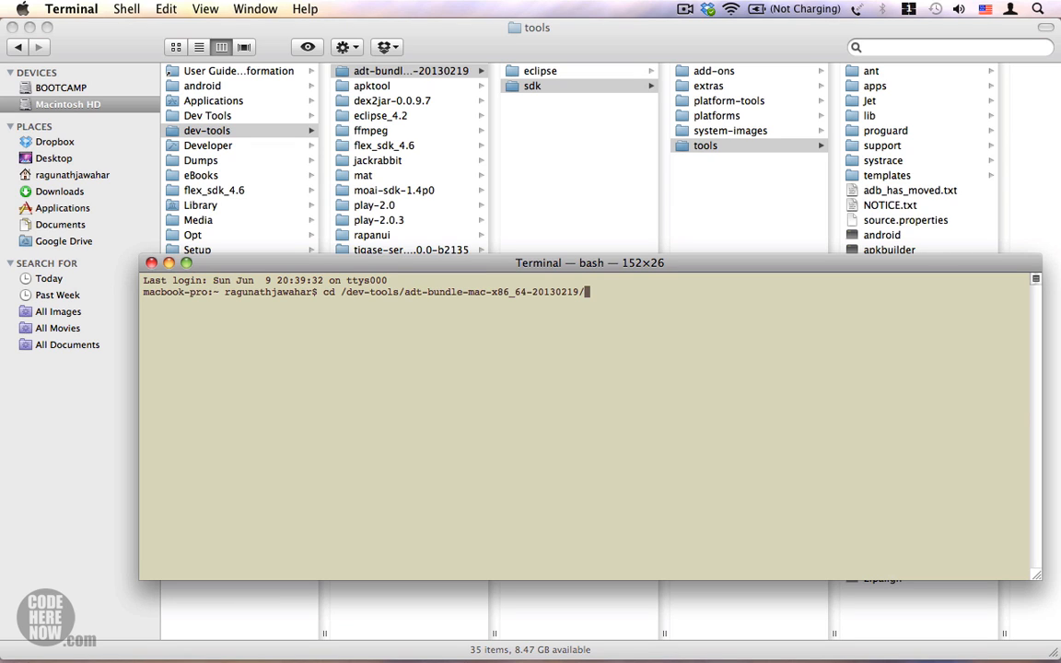
pyautogui.write('sdk/')
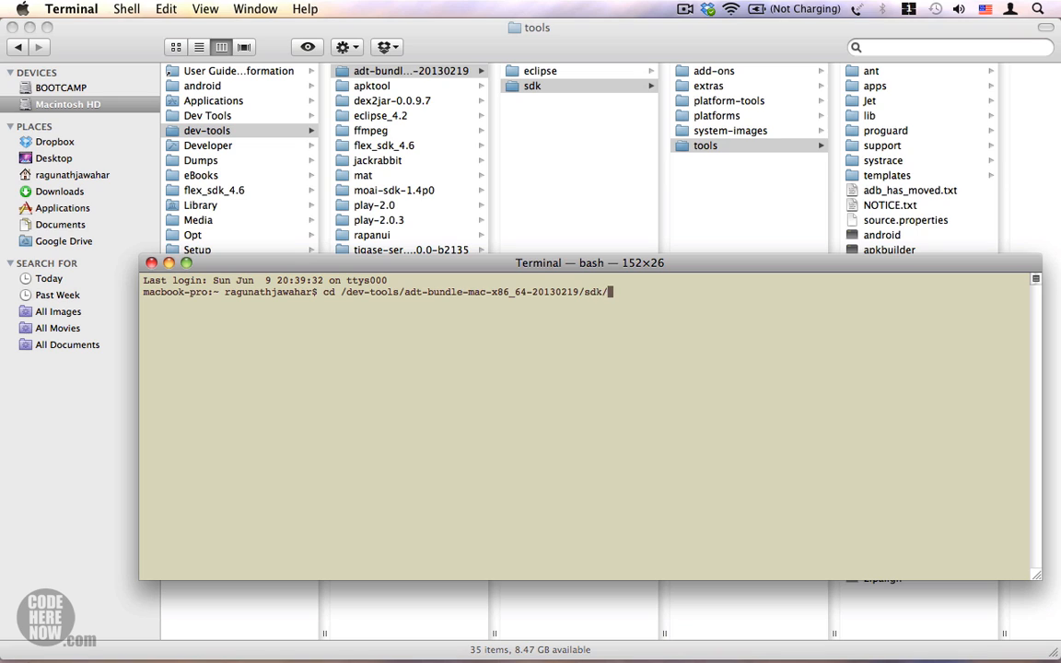
pyautogui.write('platform-tools/')
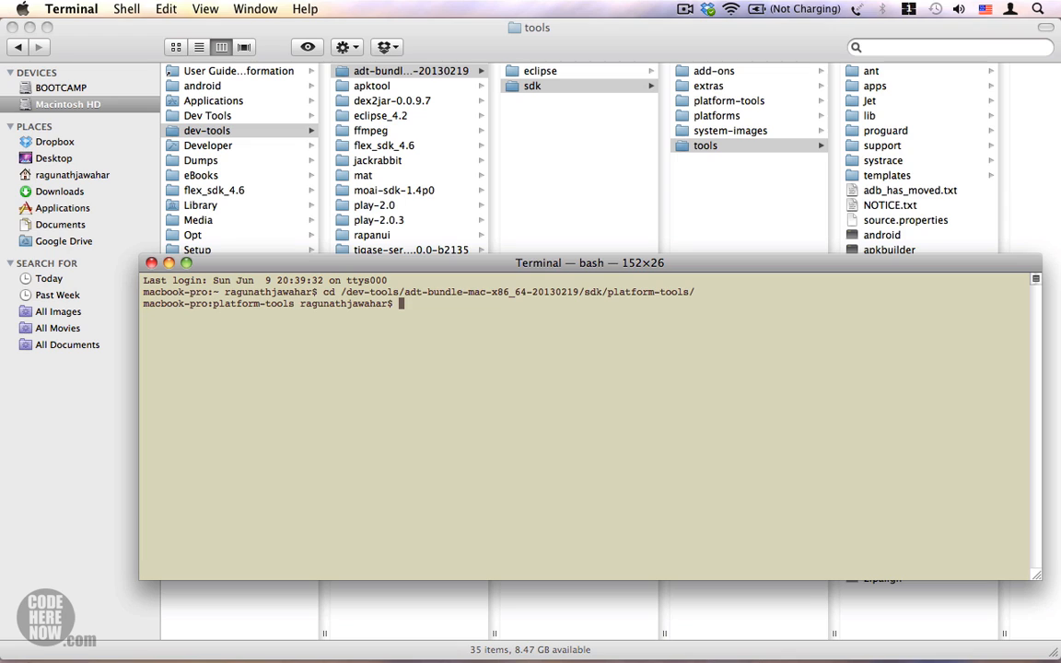
# Print the platform-tools full path with pwd and copy it to the clipboard
pyautogui.write('pwd')
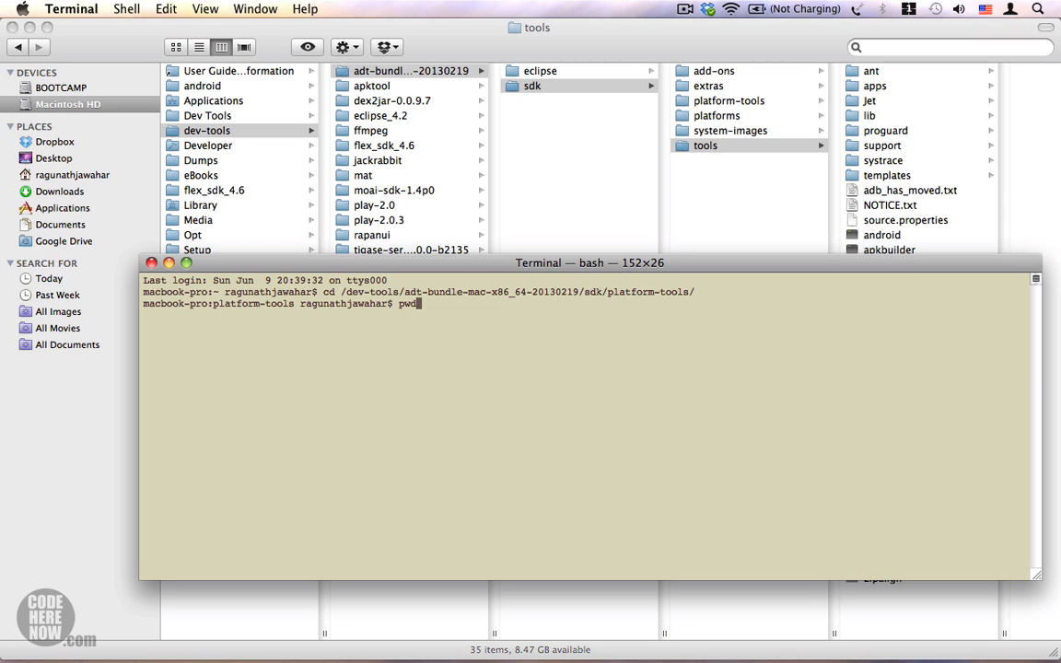
pyautogui.press('Return')
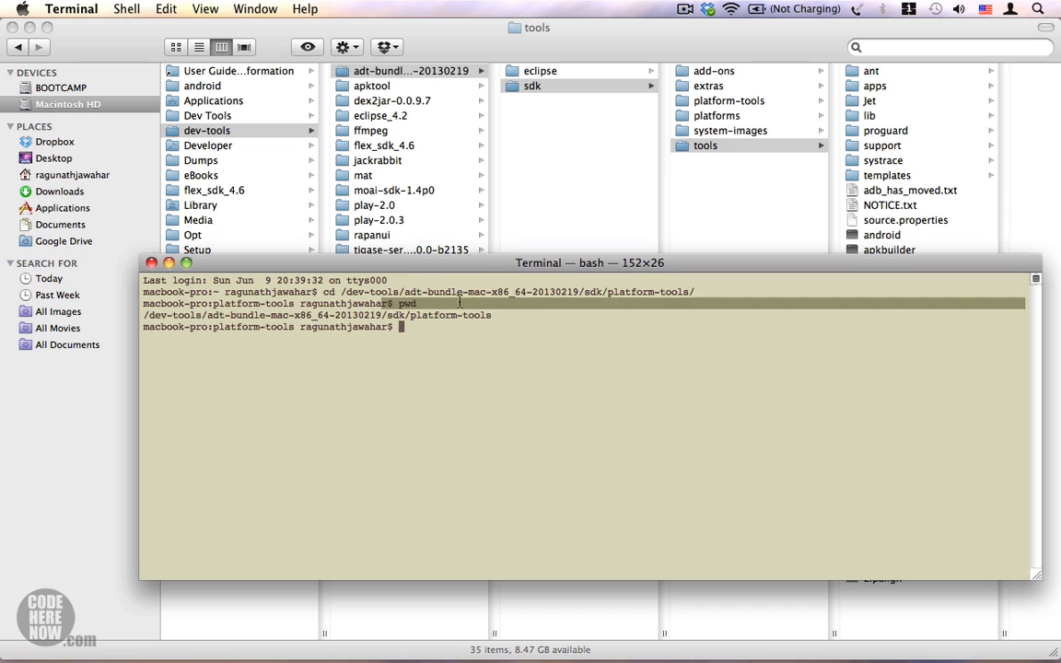
pyautogui.rightClick(494, 315)
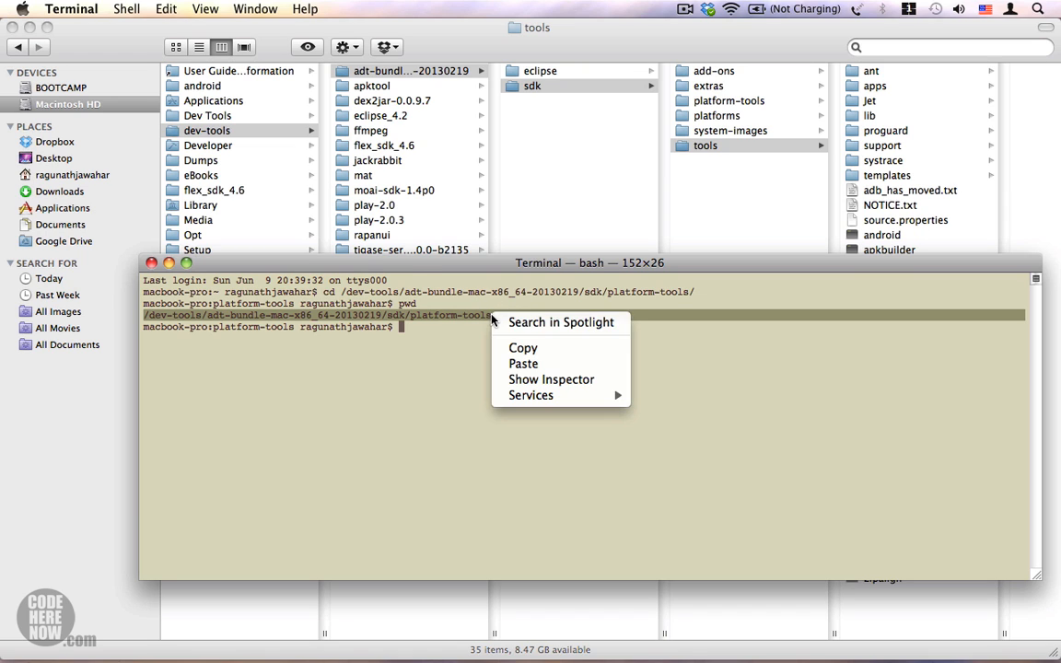
pyautogui.click(590, 365)
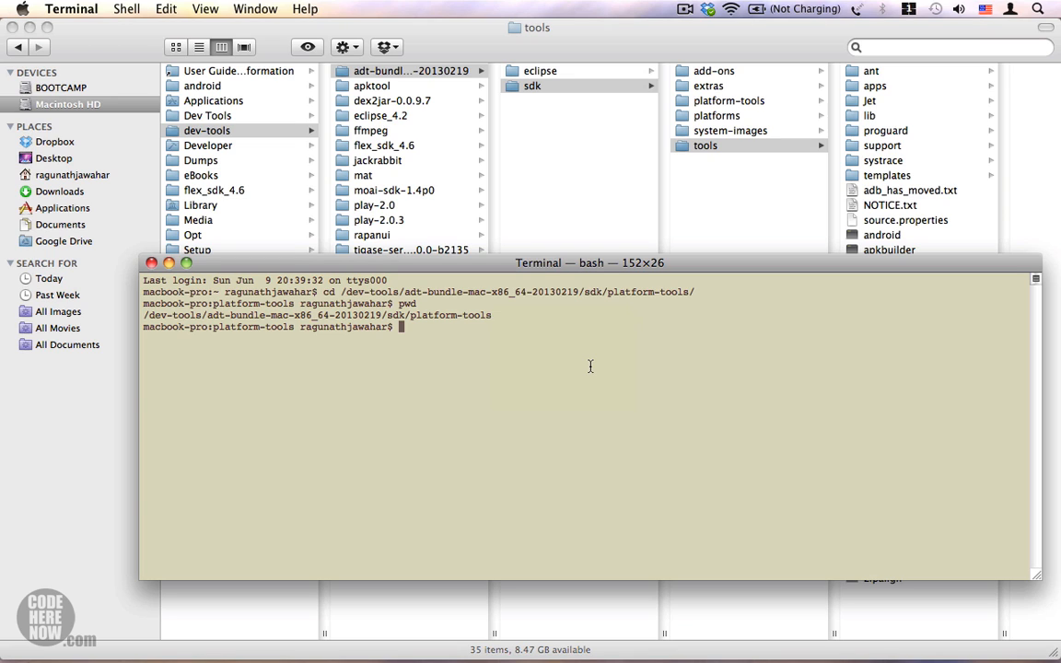
# Run sudo vim /etc/paths to edit the system paths file as administrator
pyautogui.write('sudo')
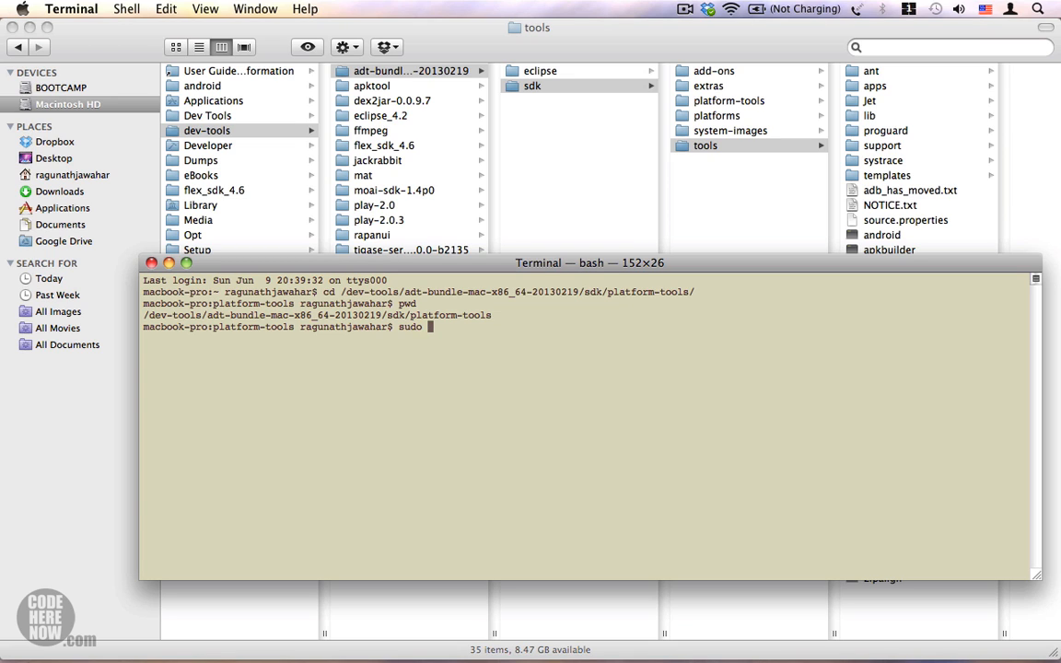
pyautogui.write('vim')
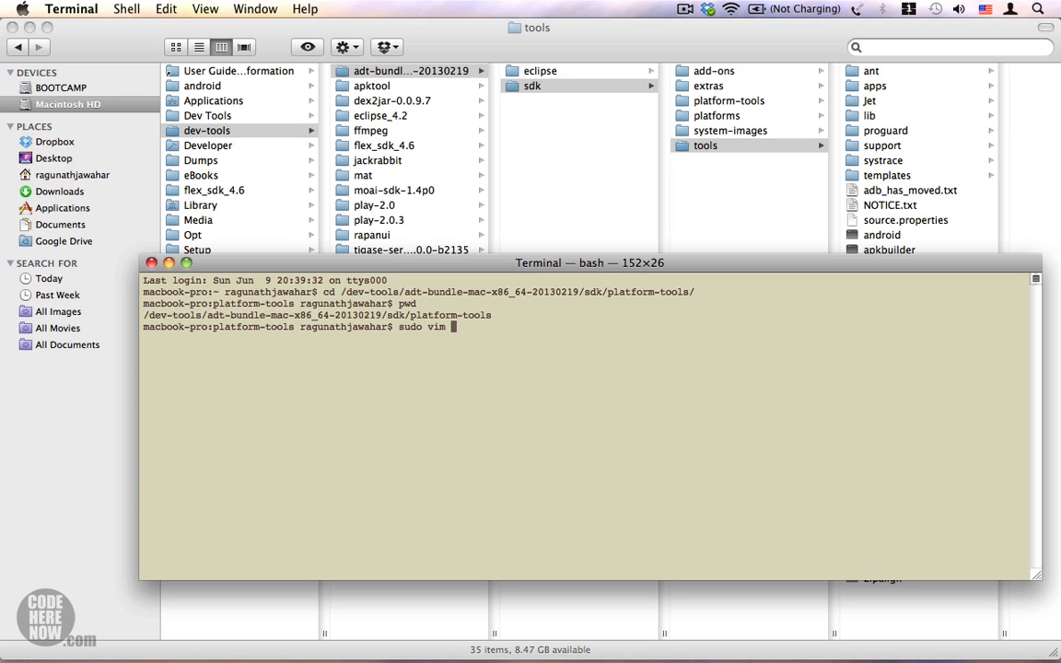
pyautogui.write('/etc/p')
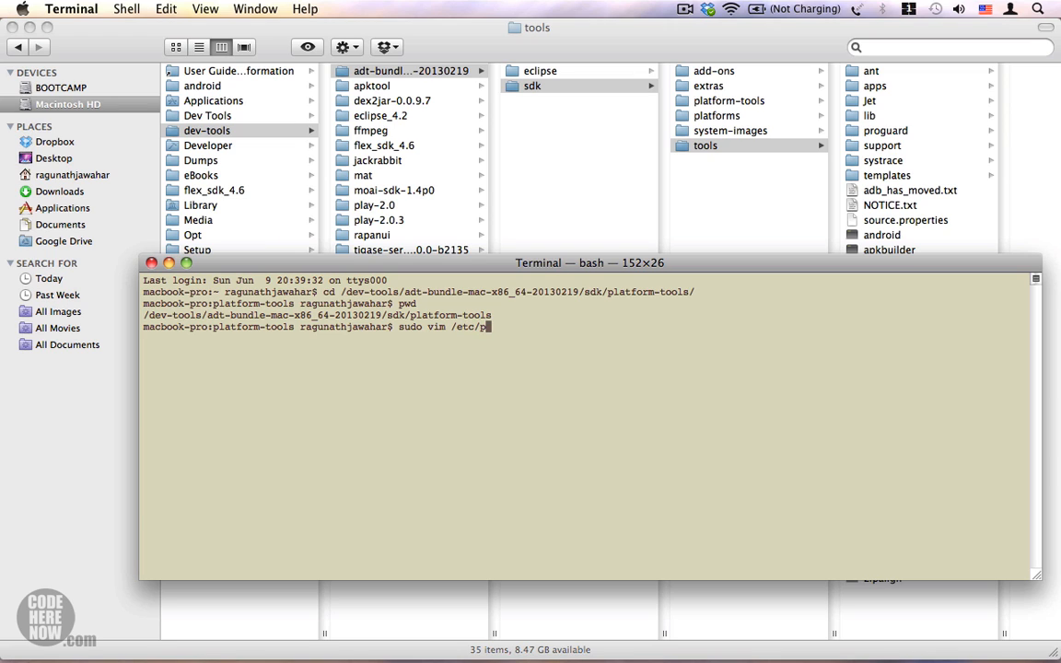
pyautogui.write('ths')
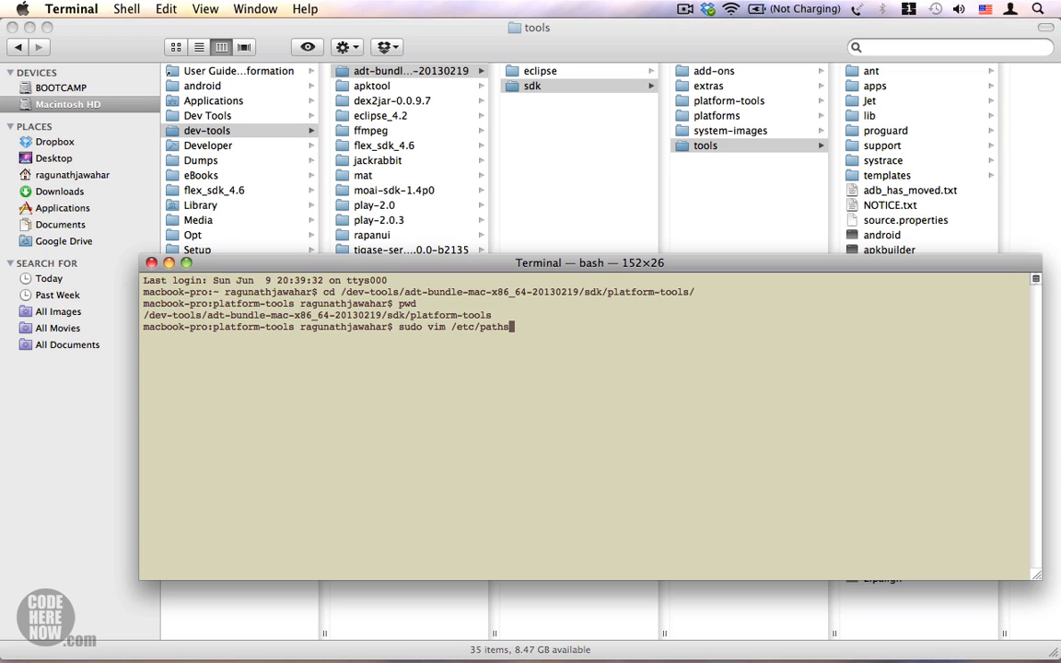
pyautogui.press('Return')
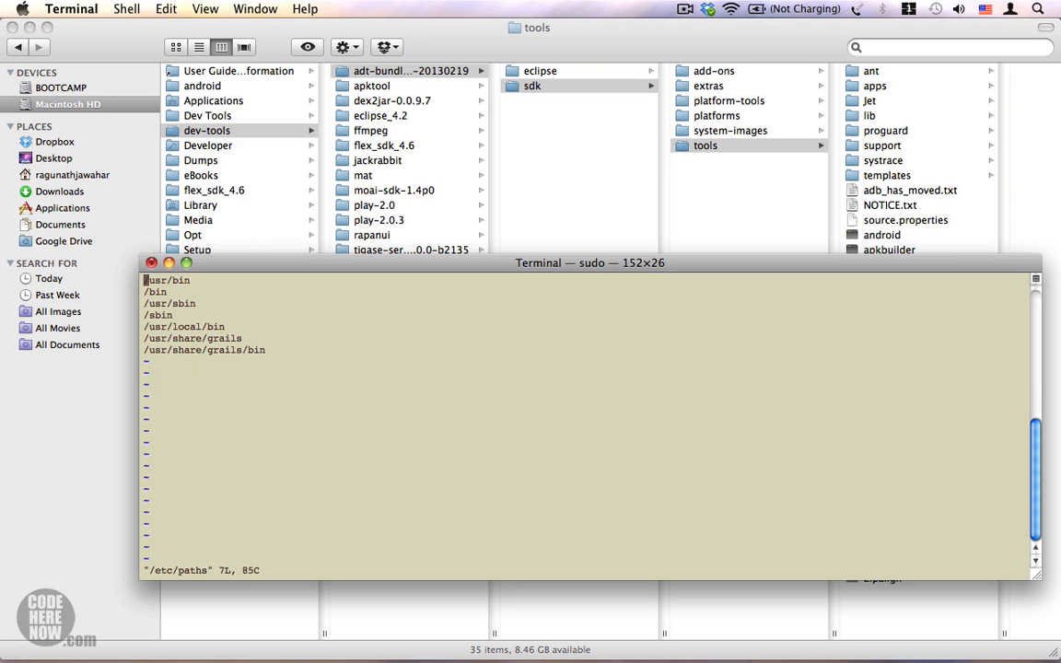
# Insert the SDK platform-tools and tools paths as new lines in /etc/paths and save with :wq
pyautogui.press('i')
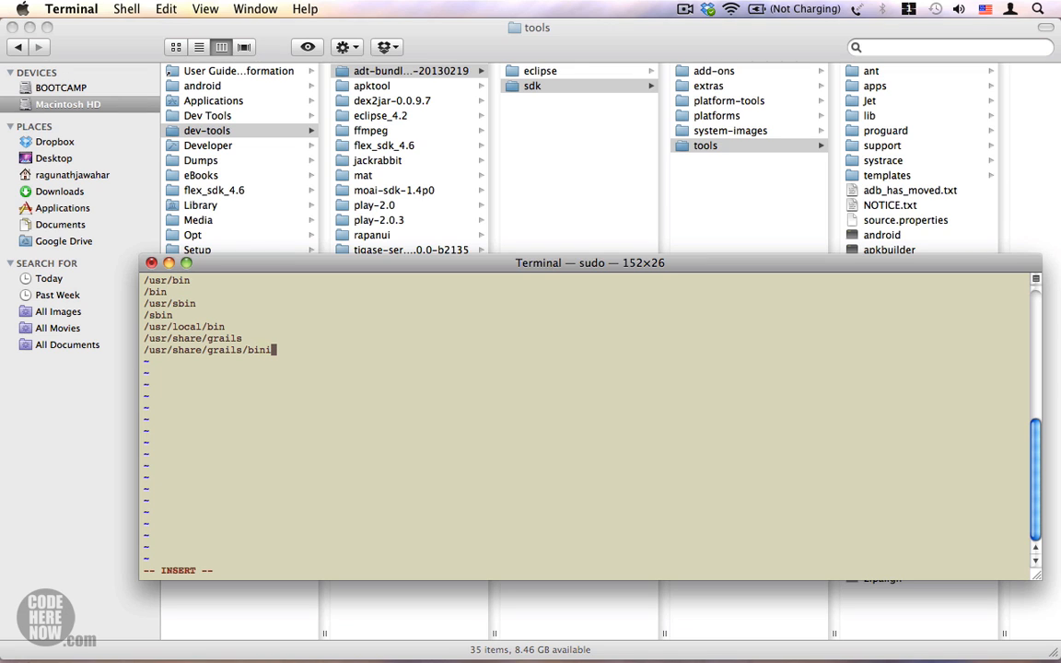
pyautogui.press('Backspace')
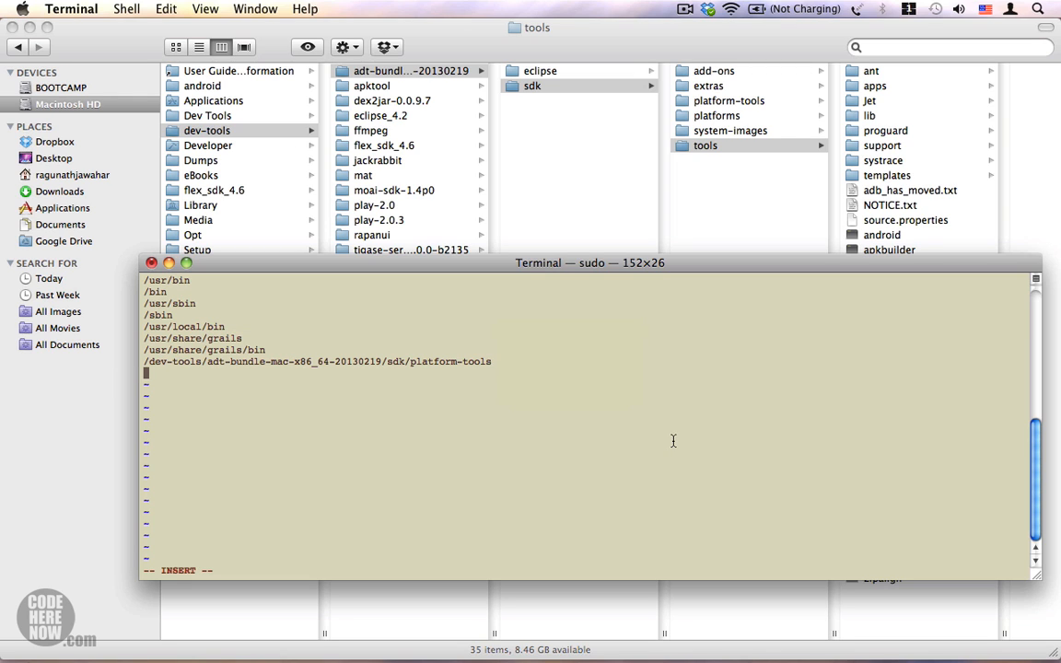
pyautogui.moveTo(502, 359)
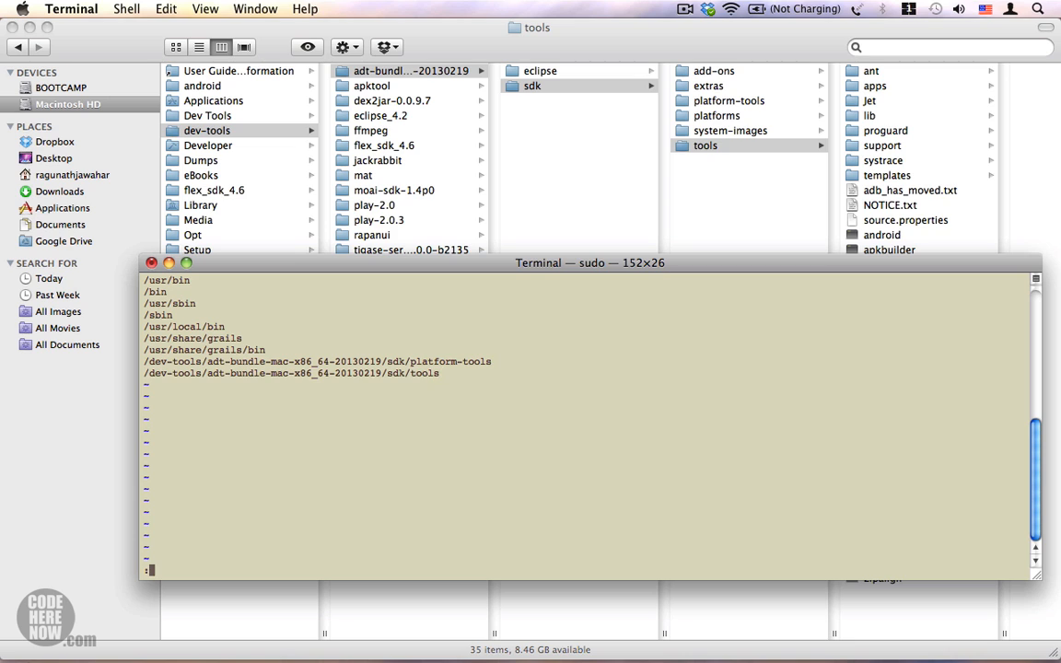
pyautogui.write('wq')
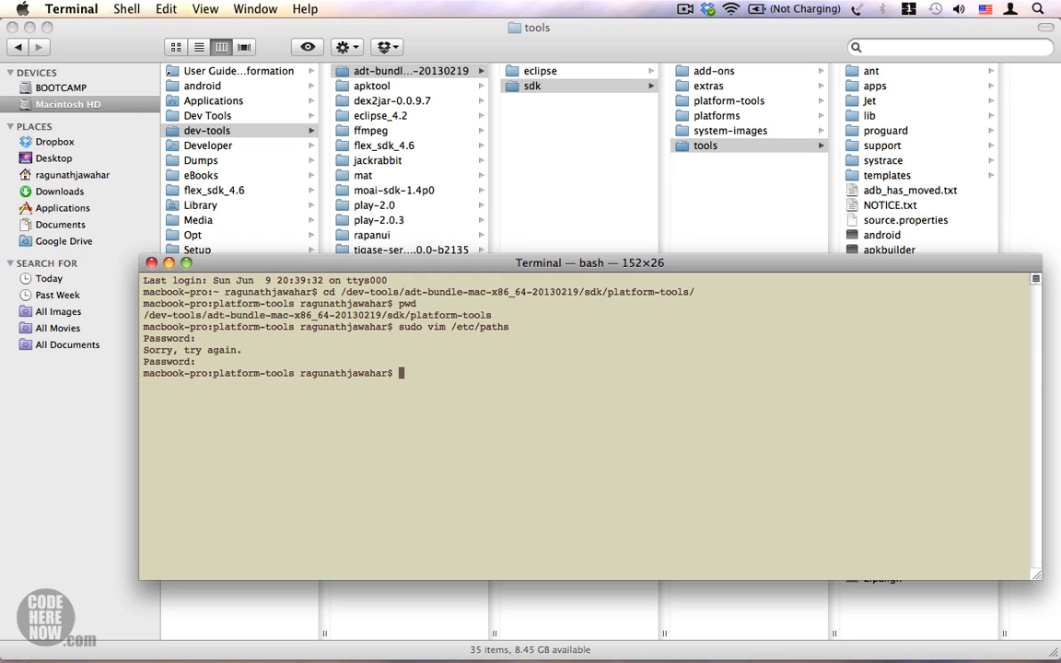
# Begin a cat /etc/paths command at the shell prompt to check the saved file
pyautogui.write('cat')
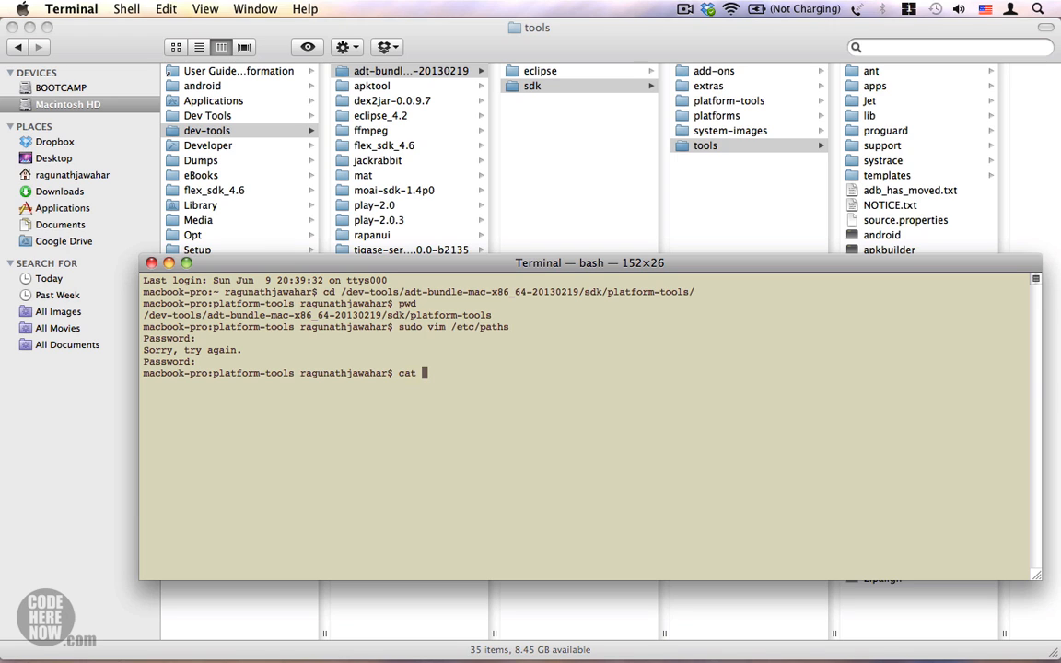
pyautogui.write('/etc/')
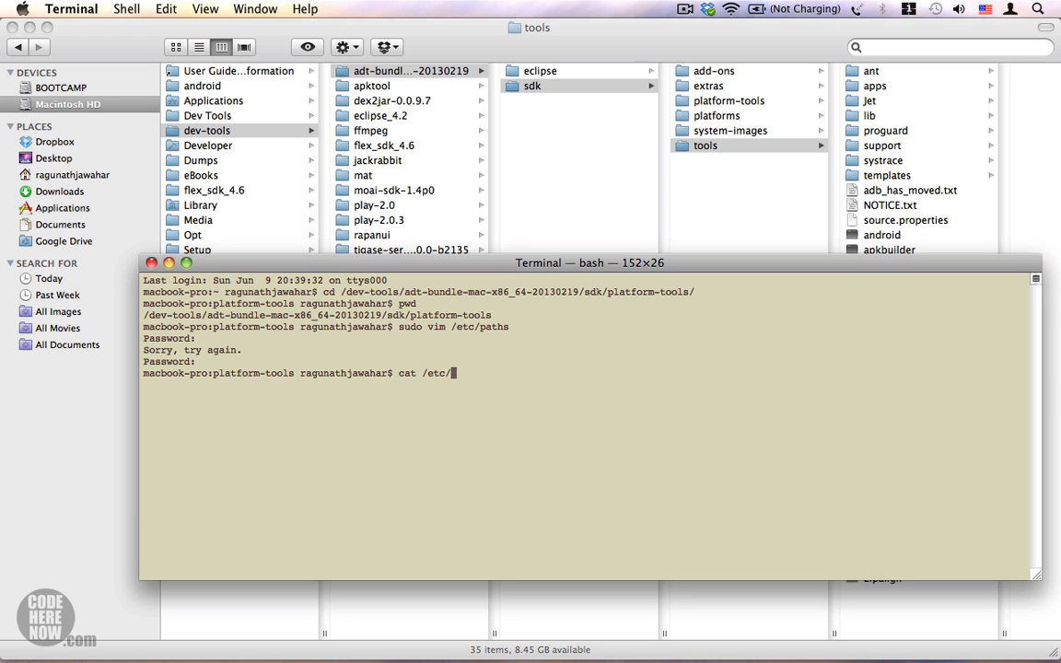